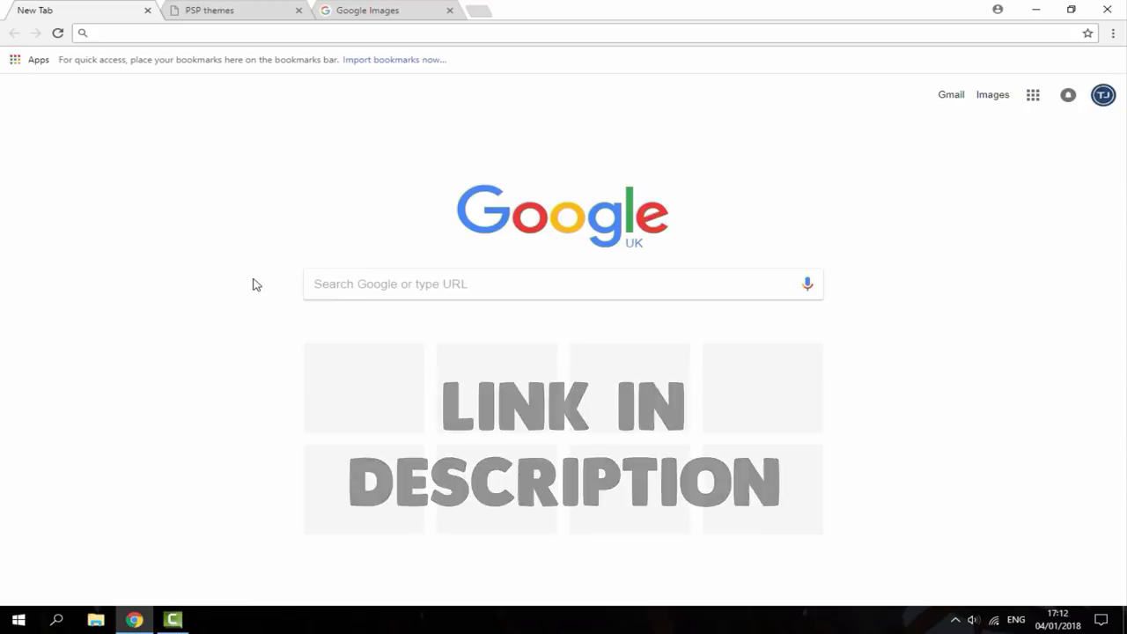
- Find Zoo Animals on the next themes page and start its download from its page
click(209, 9)
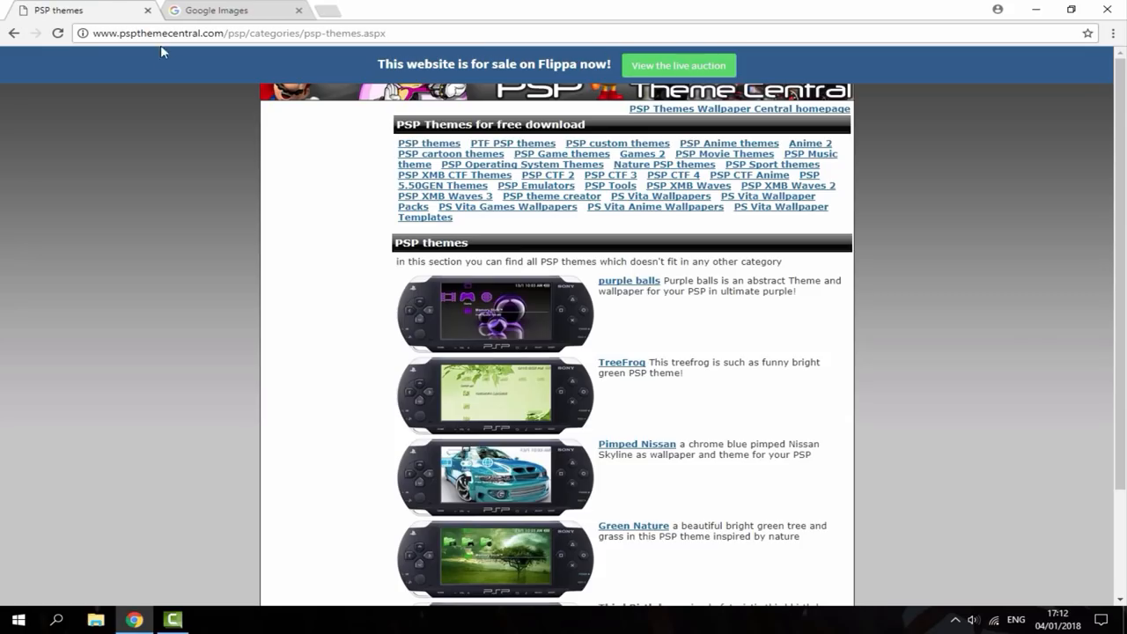
mouse_move(681, 205)
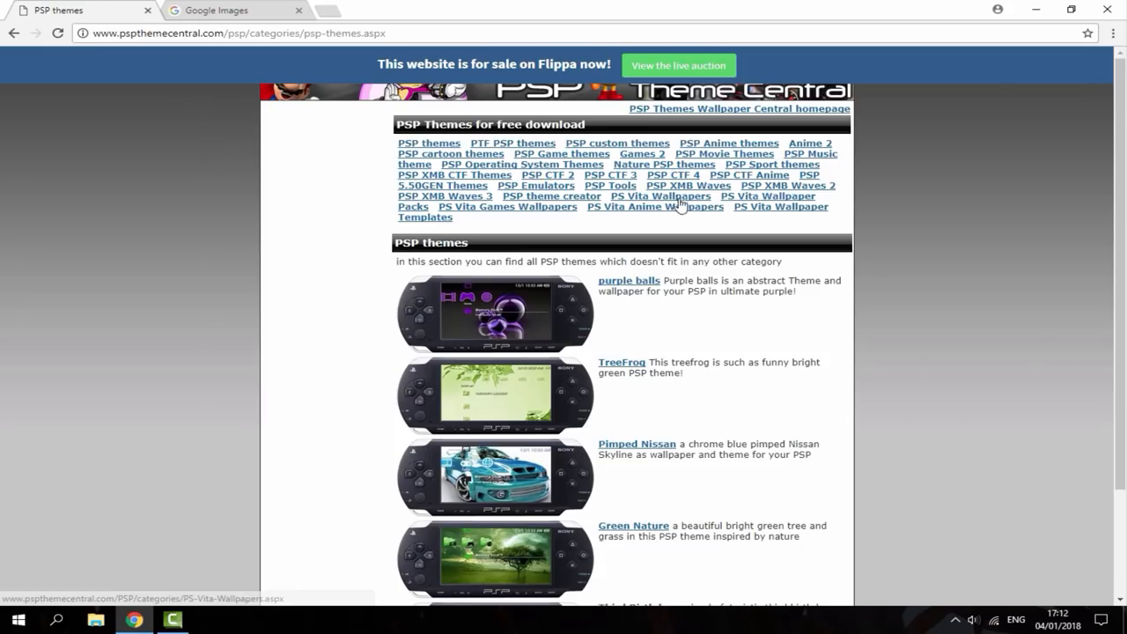
mouse_move(629, 280)
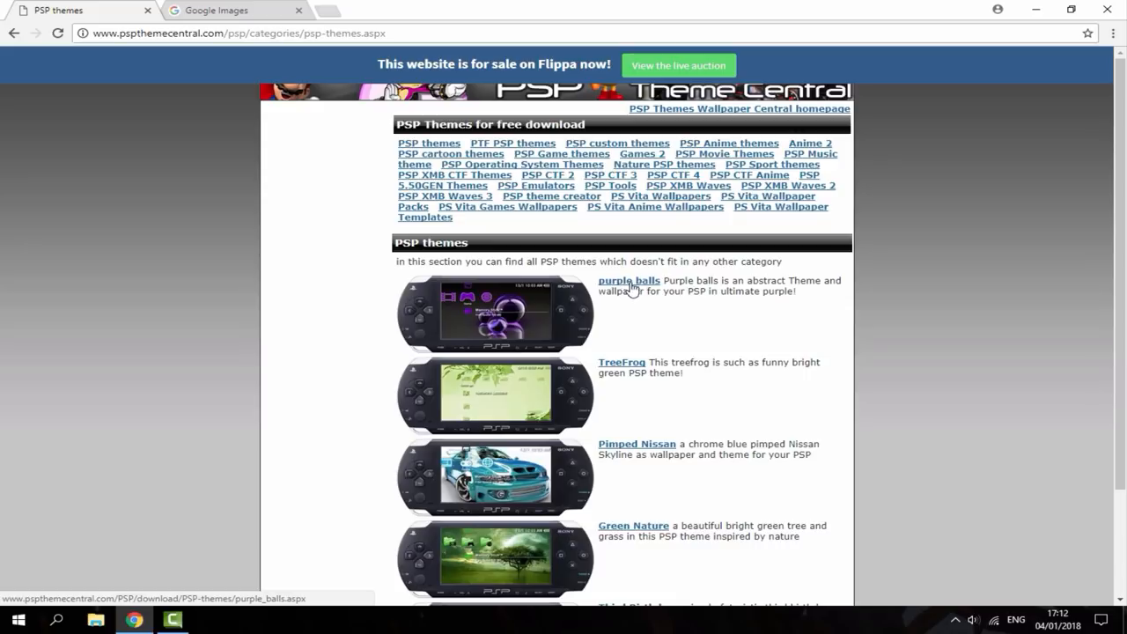
scroll(down, 3)
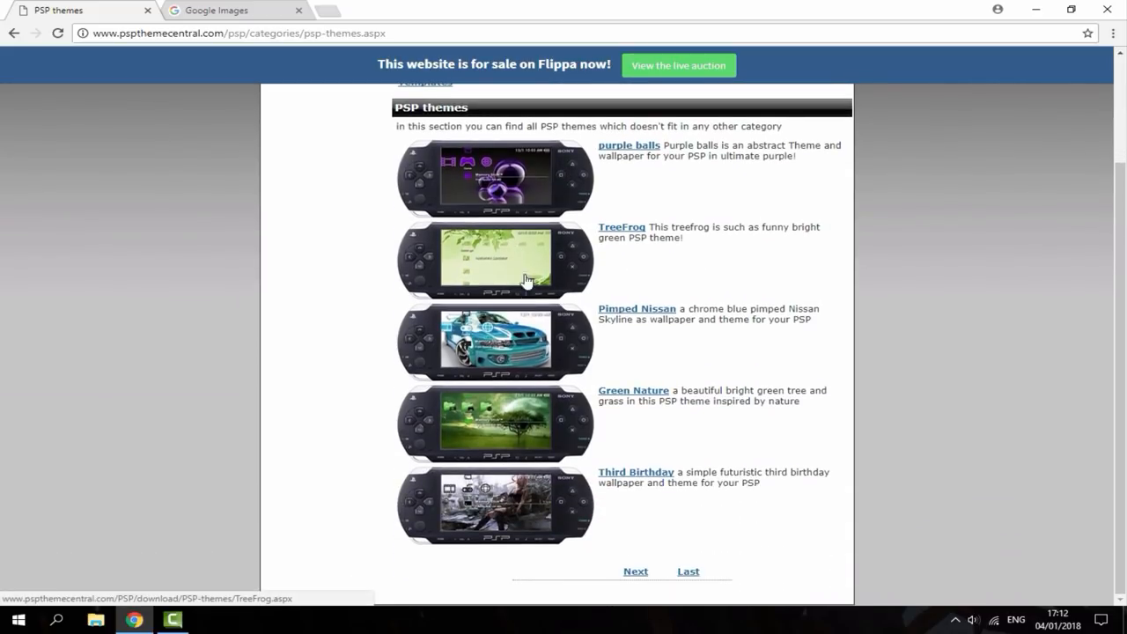
click(635, 571)
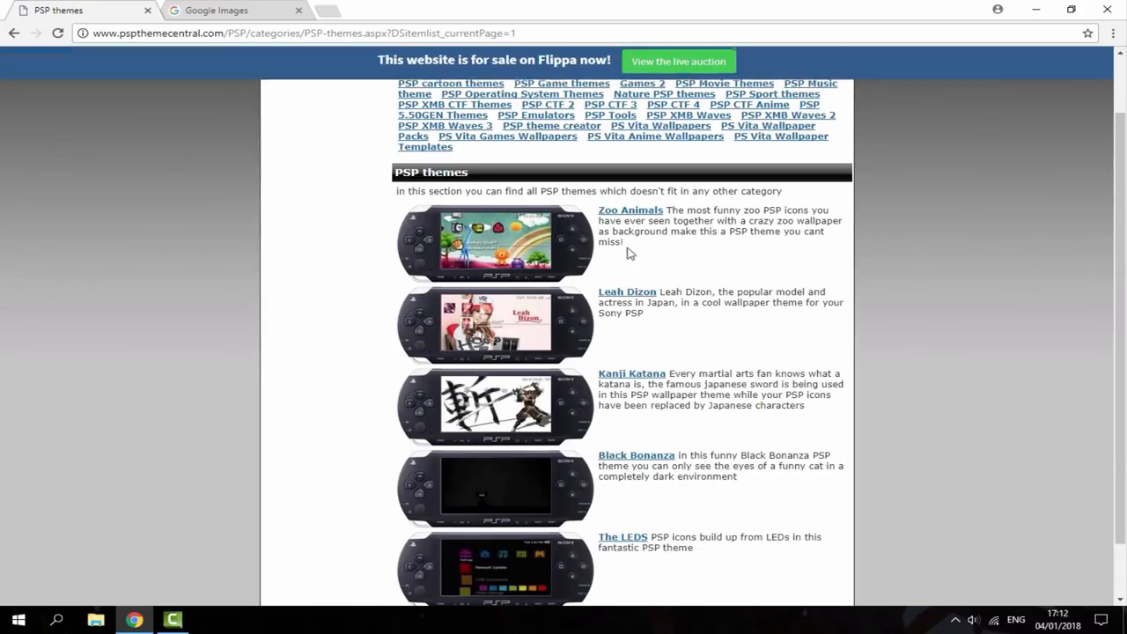
click(630, 209)
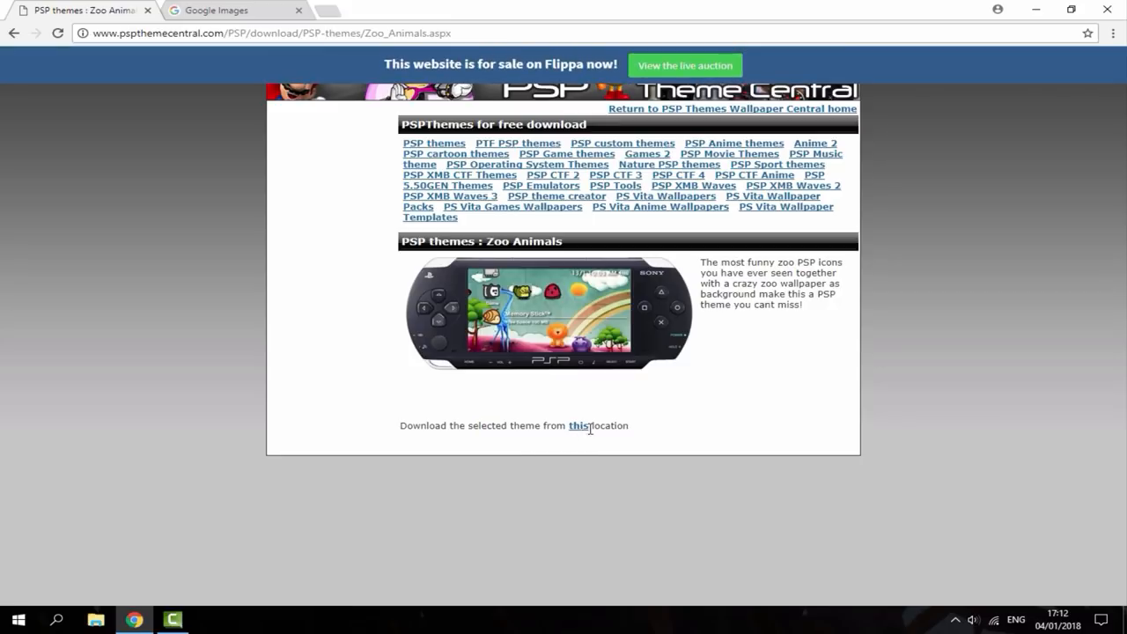
click(579, 426)
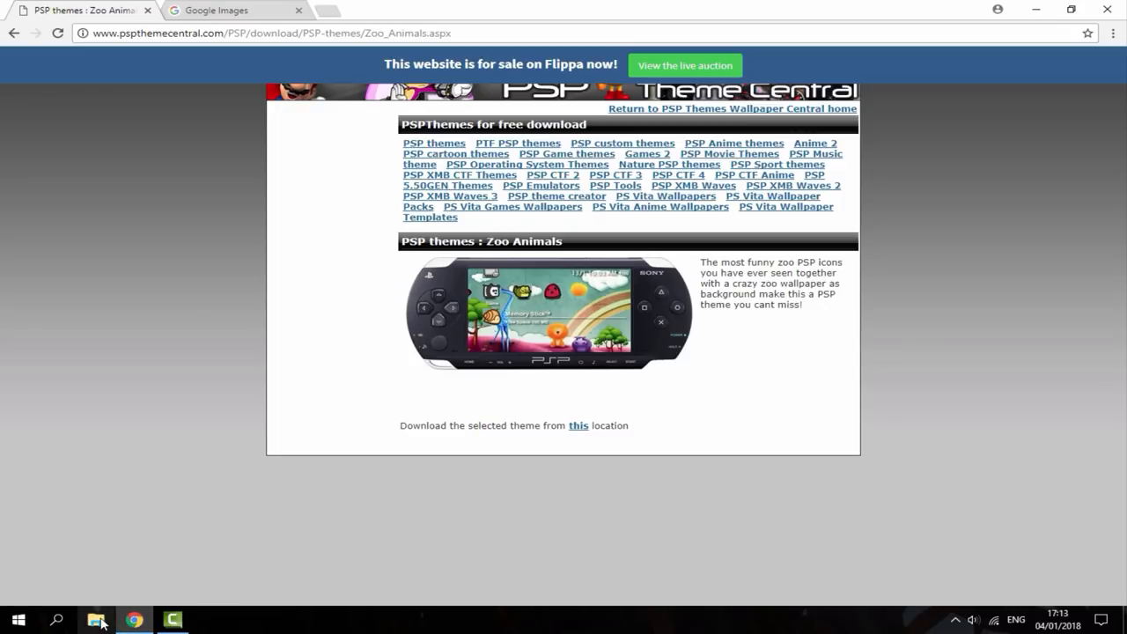
- Extract Zoo_Animals_1.ptf from the downloaded zip into Downloads and close the windows
click(97, 620)
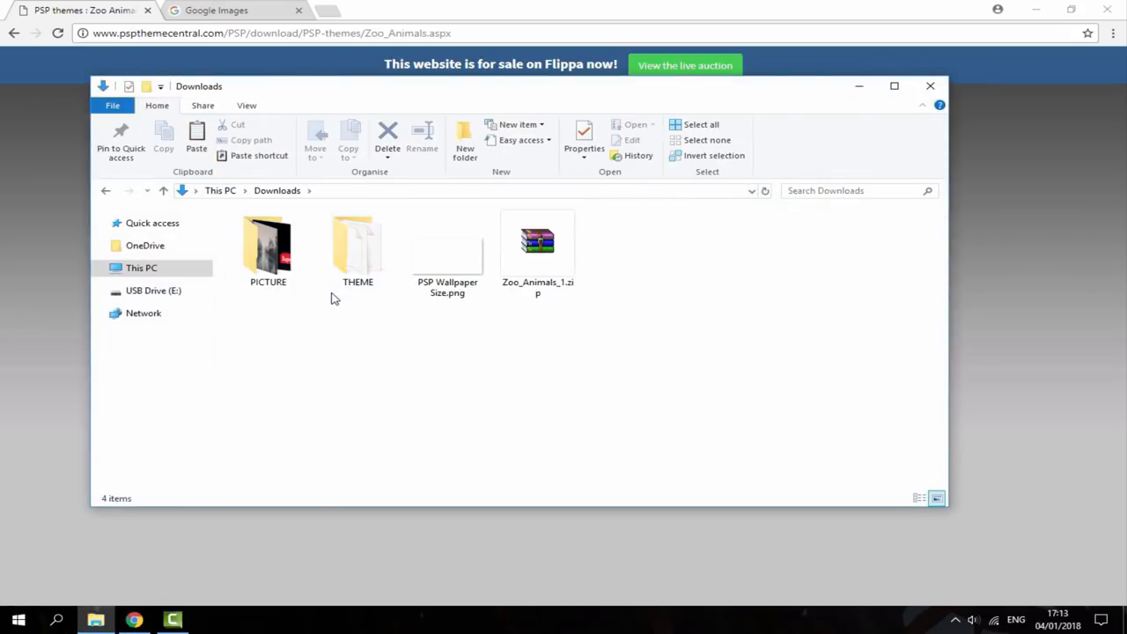
double_click(537, 240)
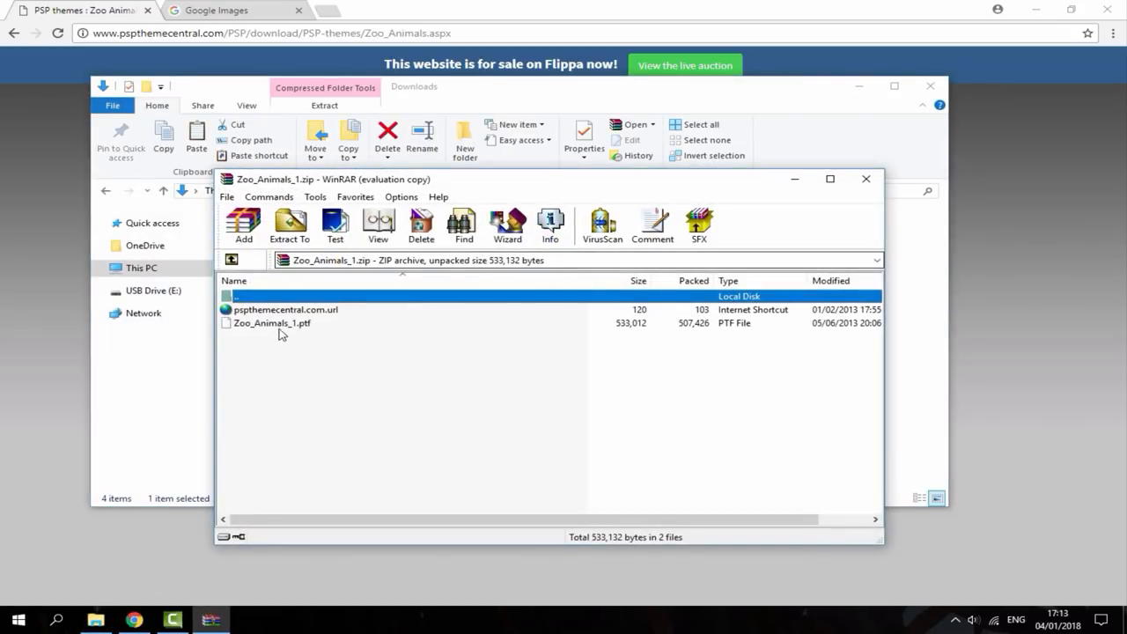
click(865, 179)
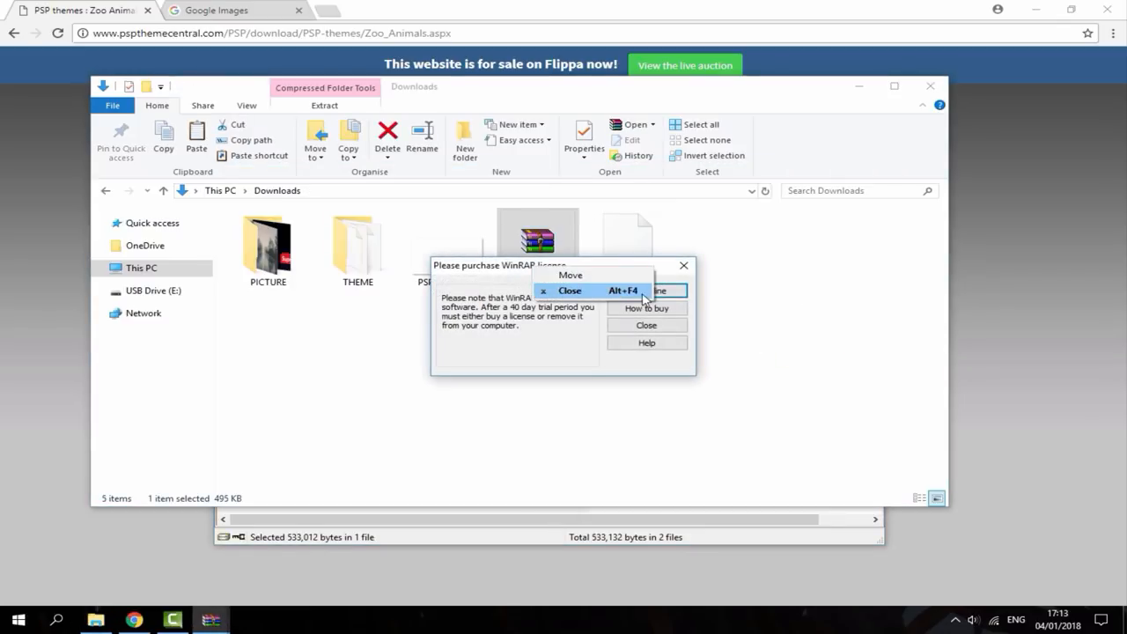
mouse_move(612, 299)
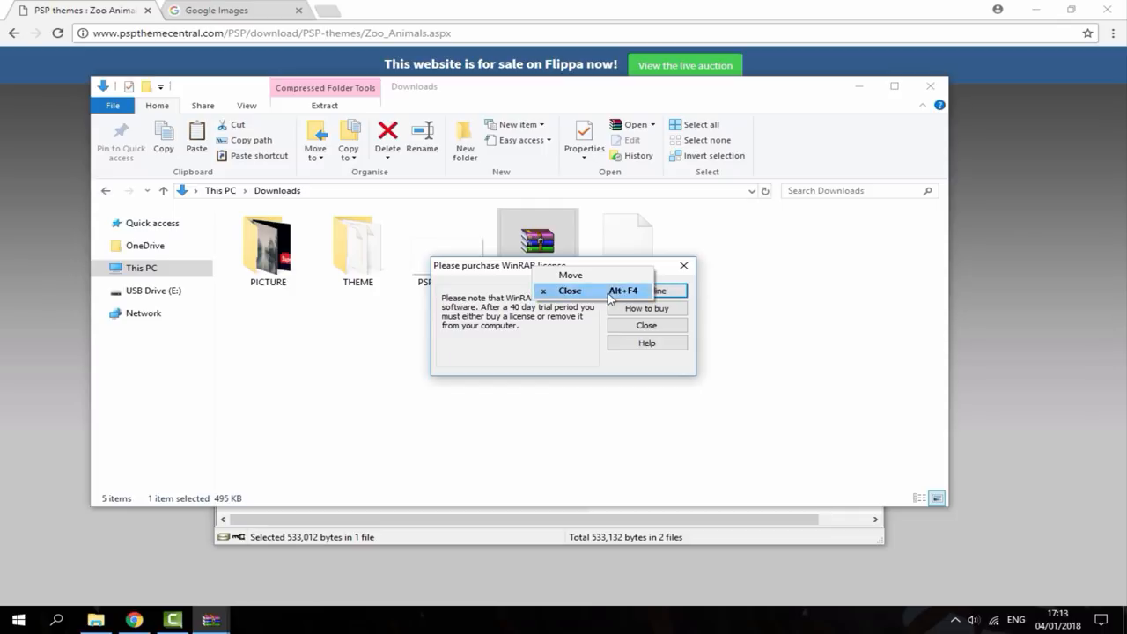
right_click(537, 238)
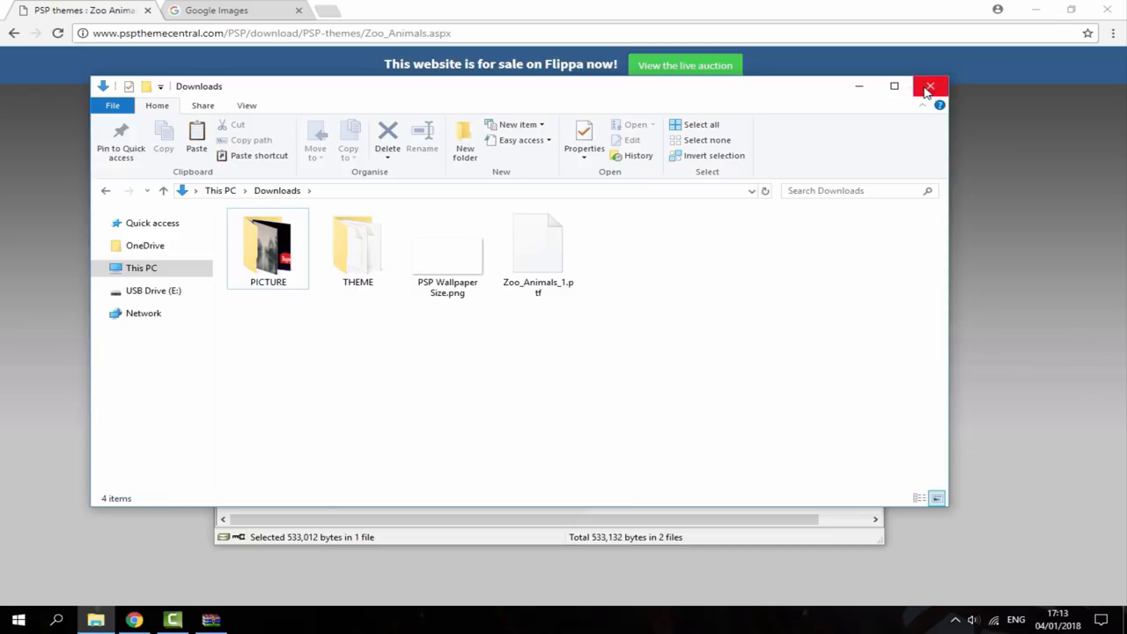
click(930, 86)
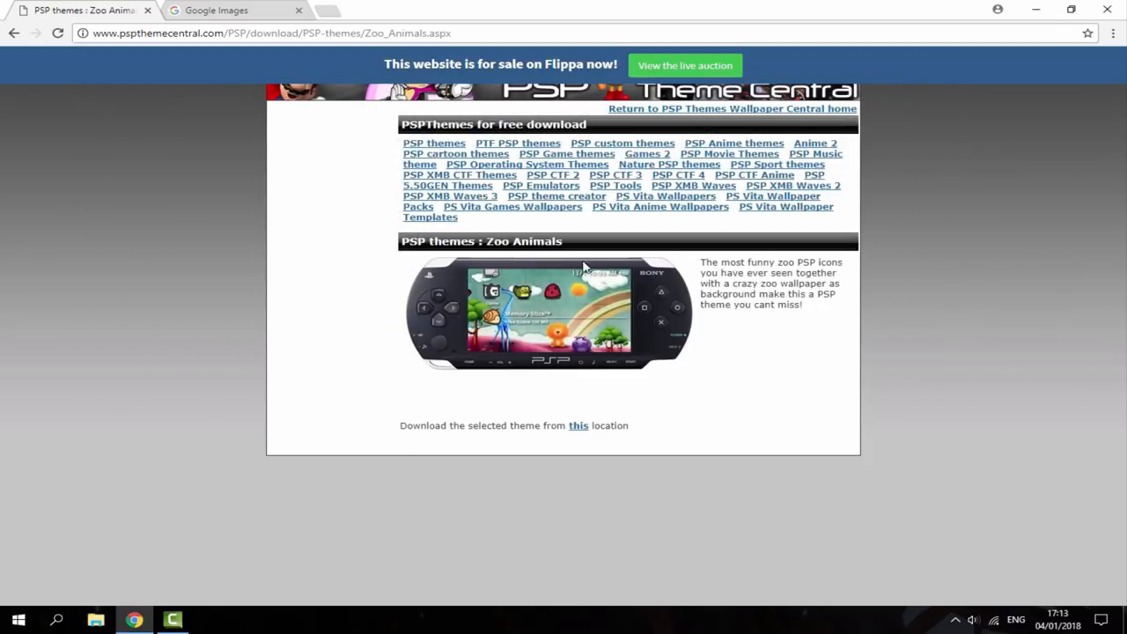
mouse_move(148, 9)
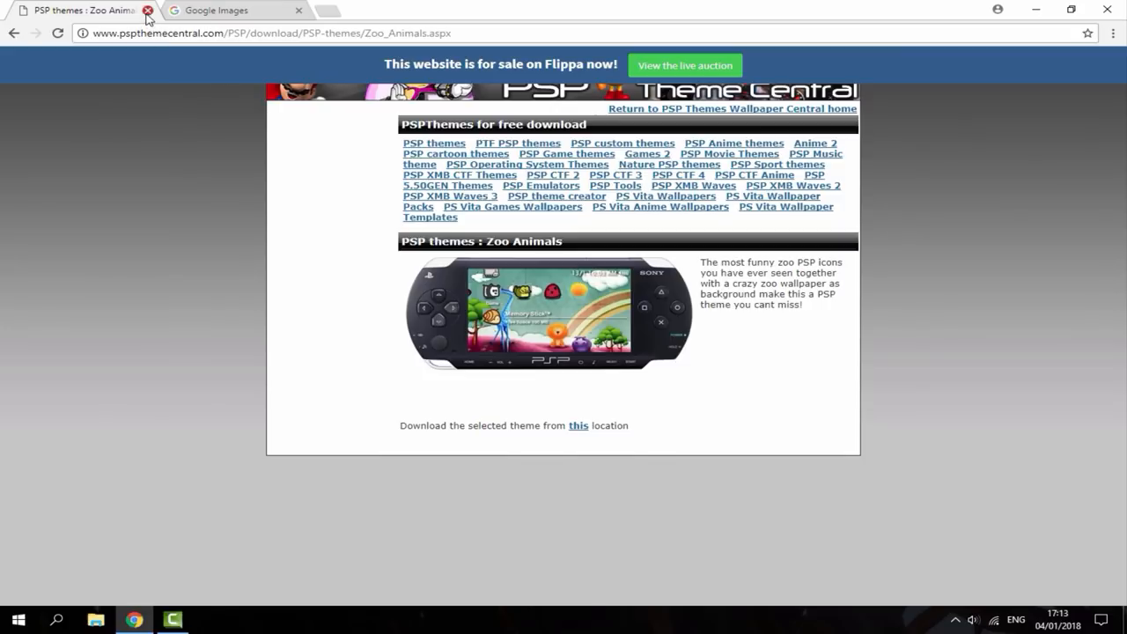
- Close the themes site and search Google Images for 'pokemon wallpaper'
click(148, 10)
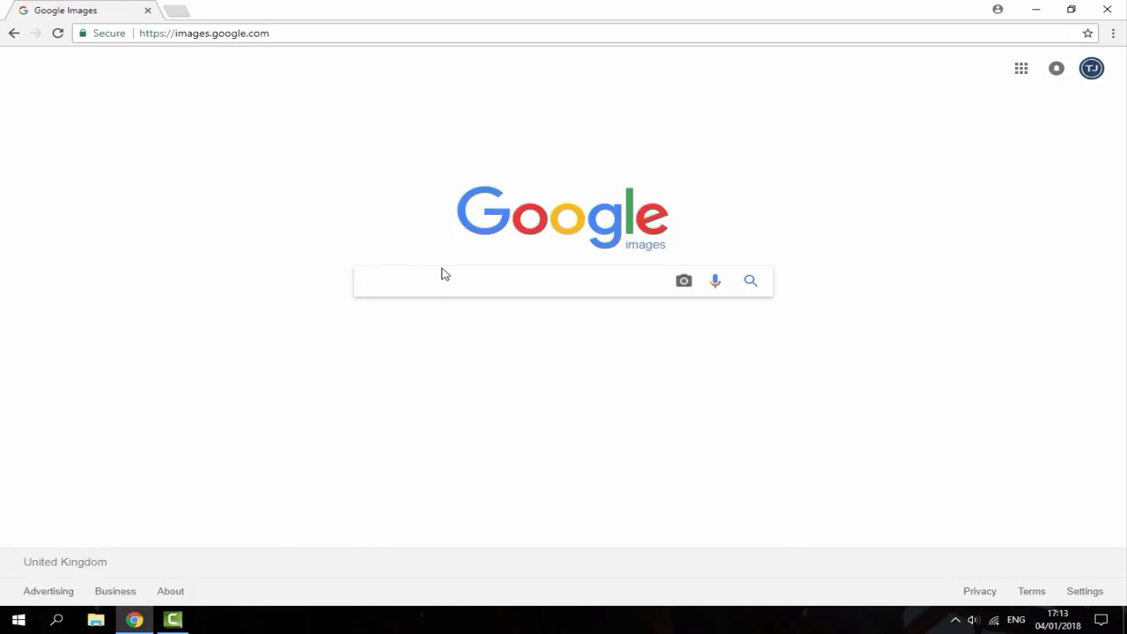
text(pokemon w)
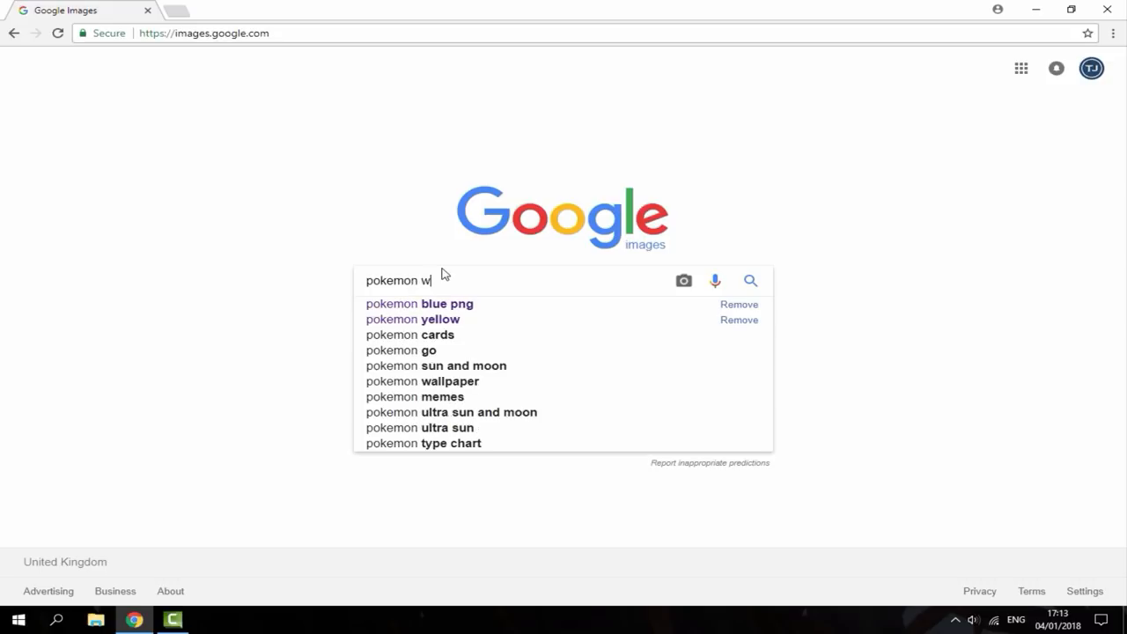
click(422, 382)
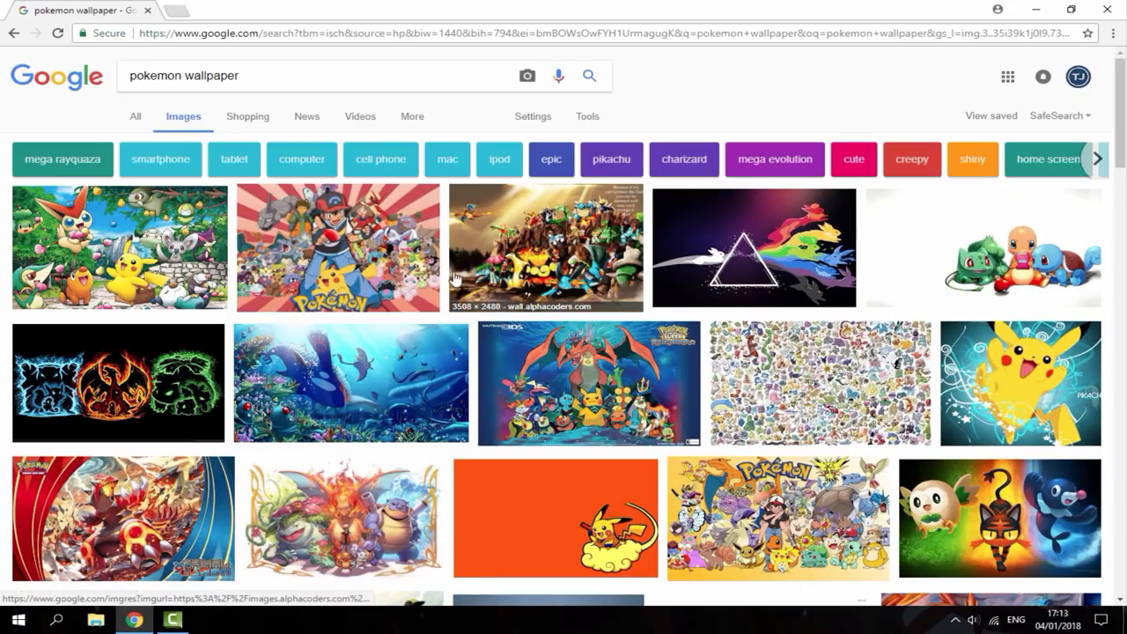
mouse_move(736, 264)
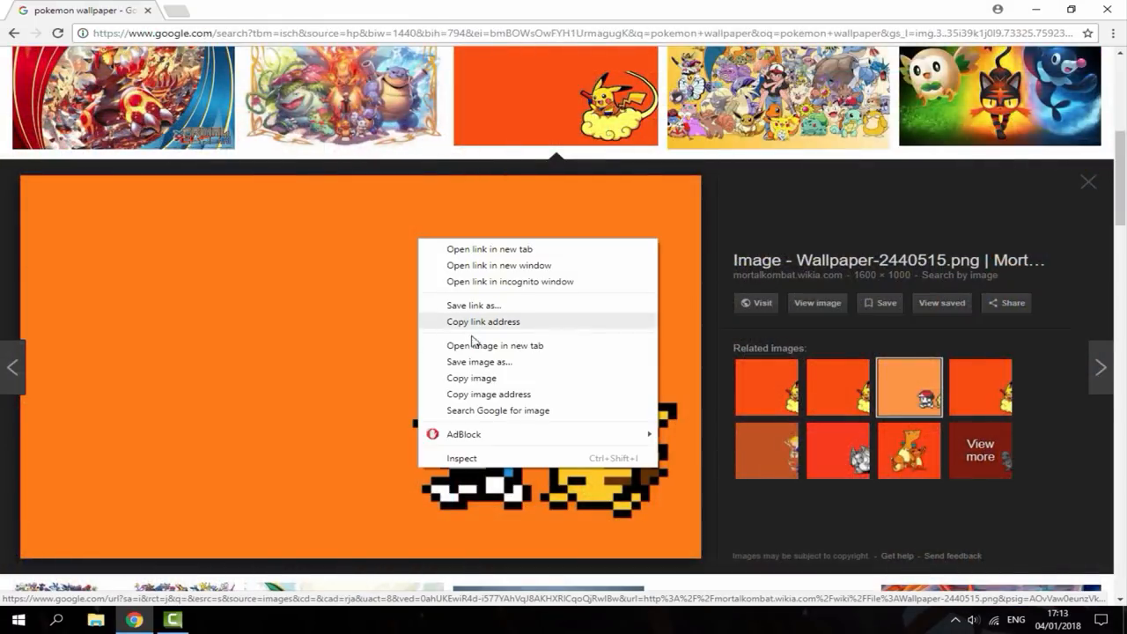
- Save the orange Pikachu wallpaper as Picture7 into Downloads and close its preview
click(480, 361)
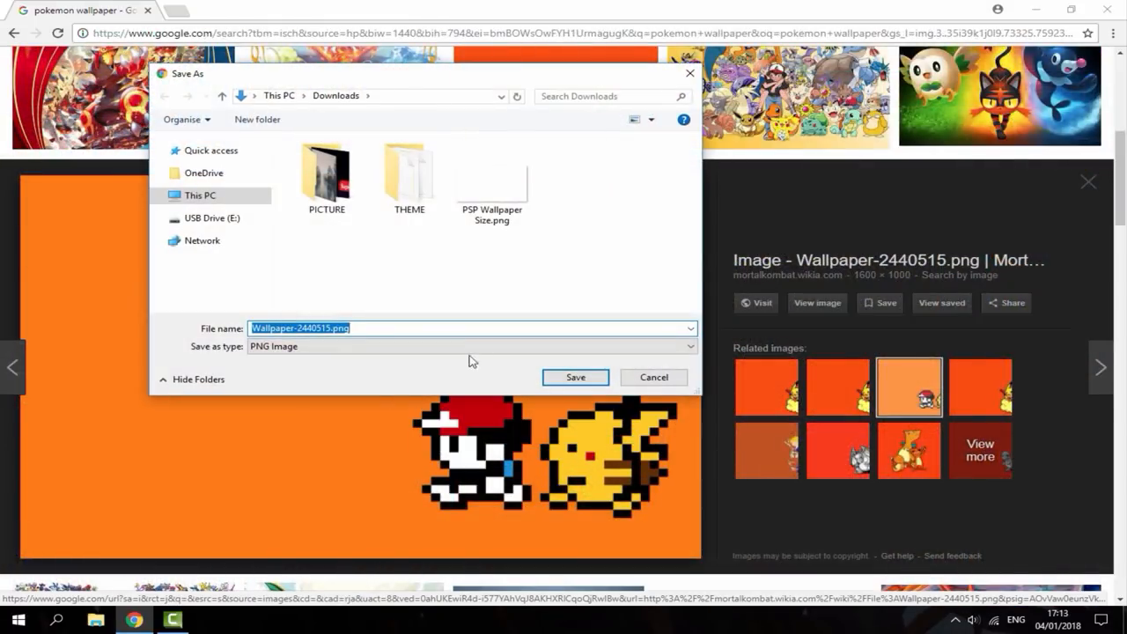
click(317, 328)
text(Pictu)
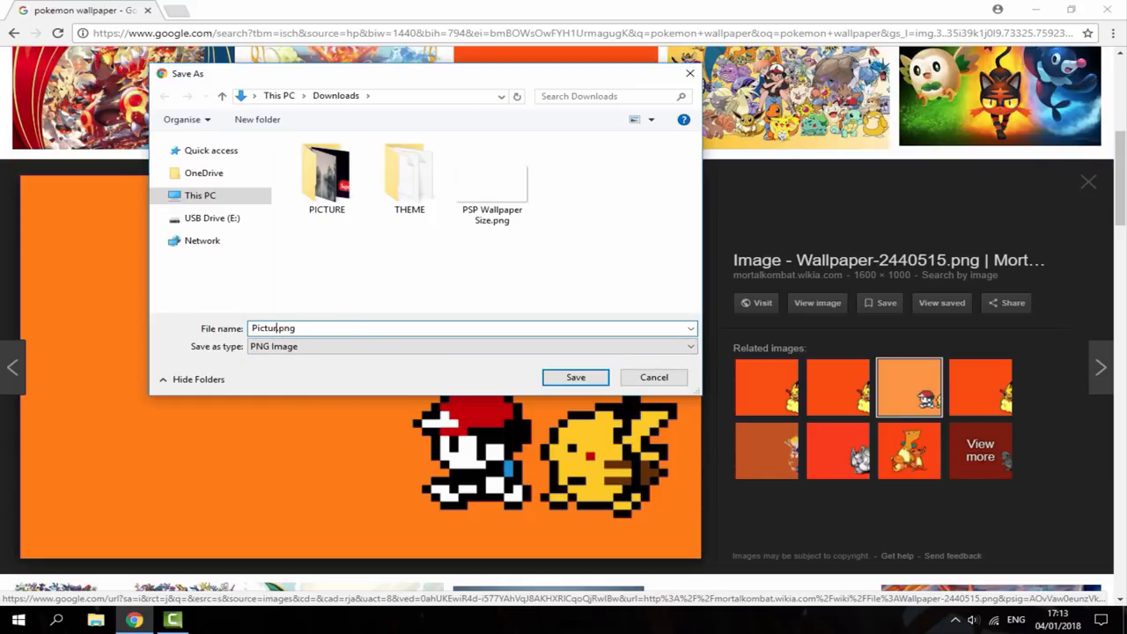
text(7)
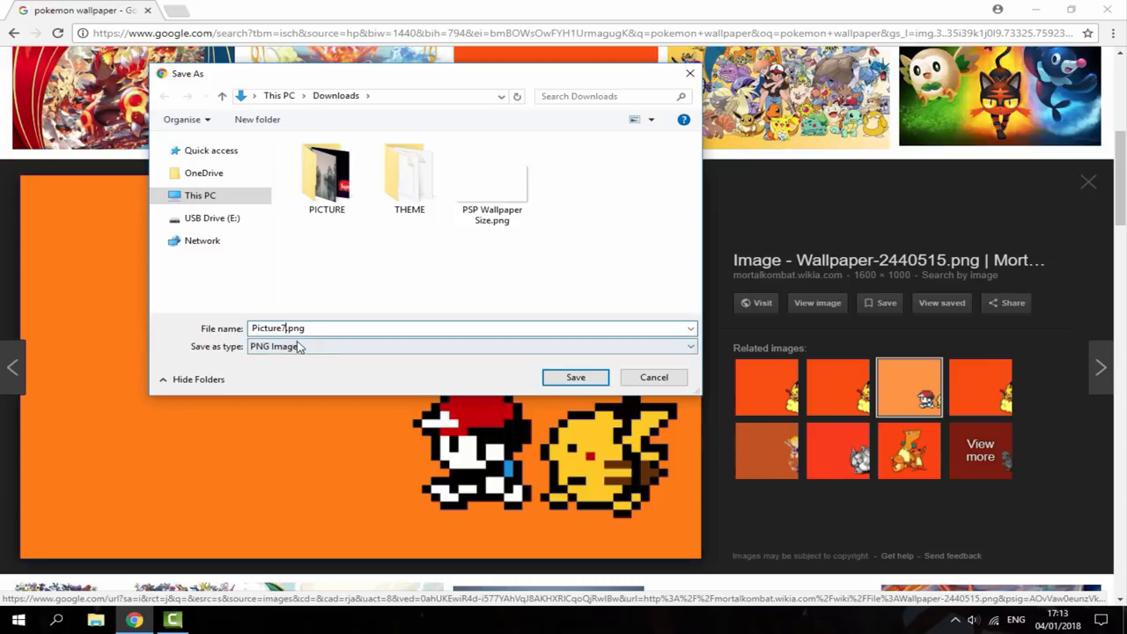
click(575, 377)
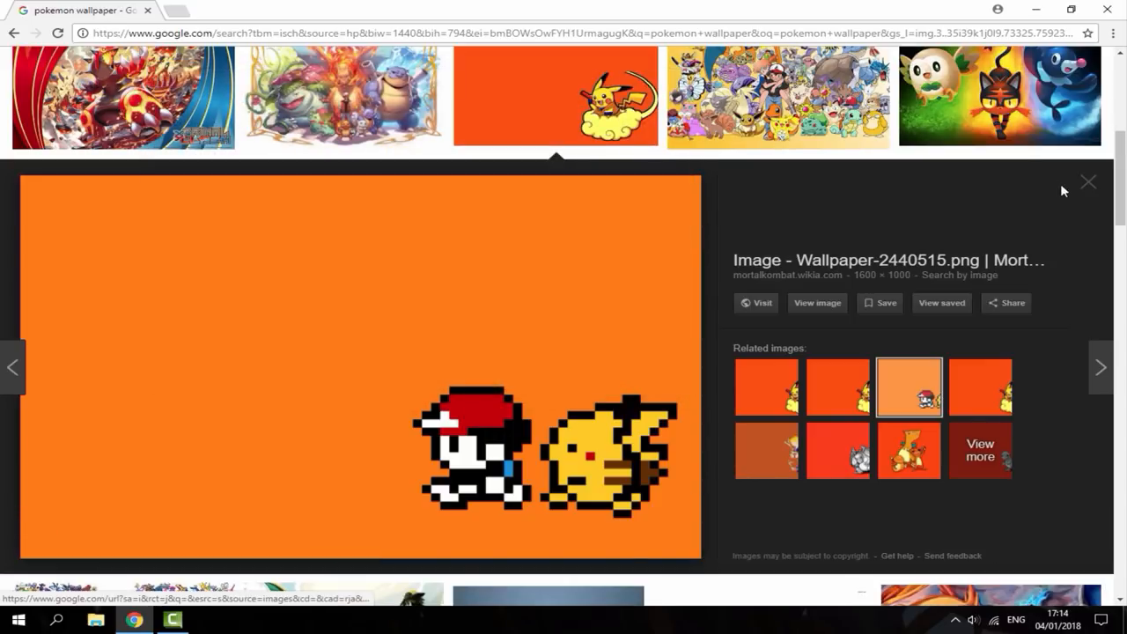
click(1089, 182)
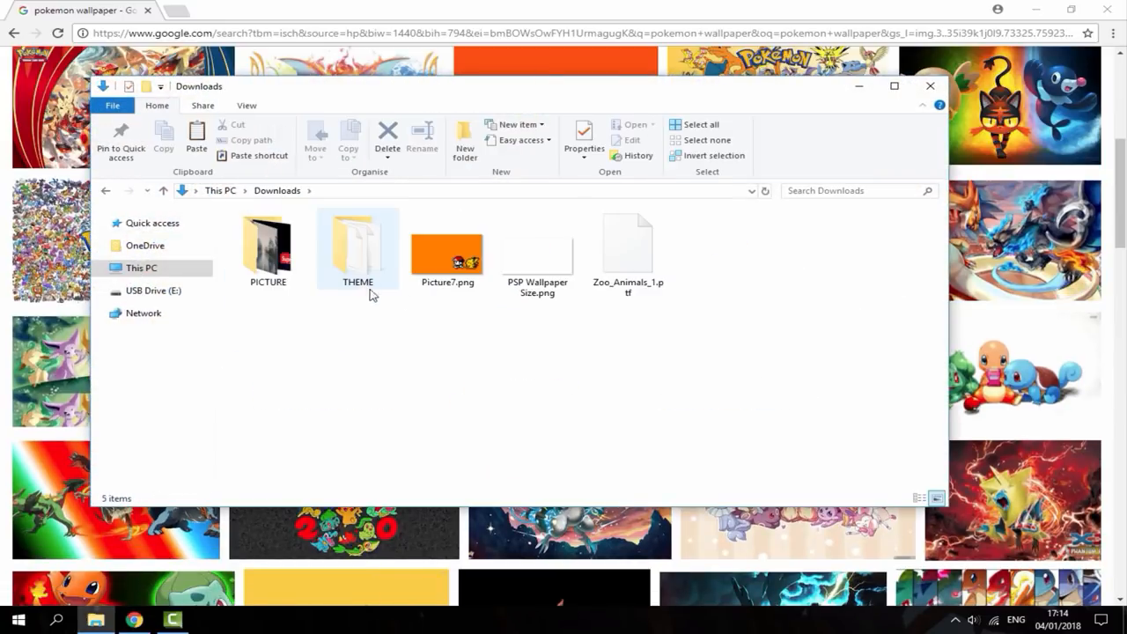
- Open PSP Wallpaper Size.png from Downloads into paint.net as a blank 480 × 272 canvas
right_click(537, 255)
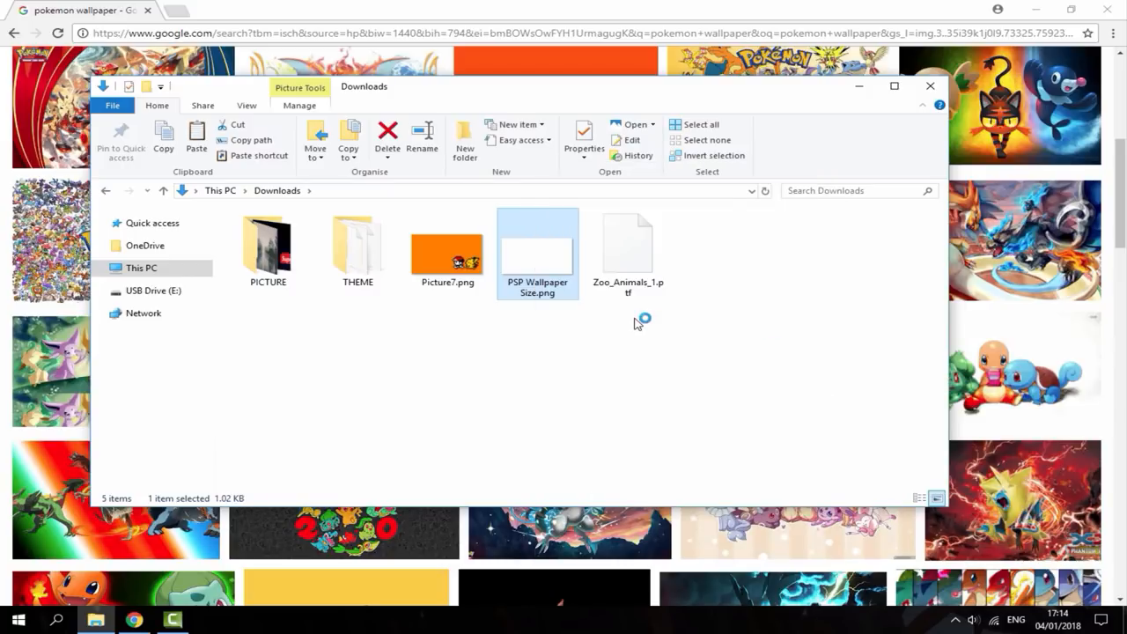
double_click(537, 242)
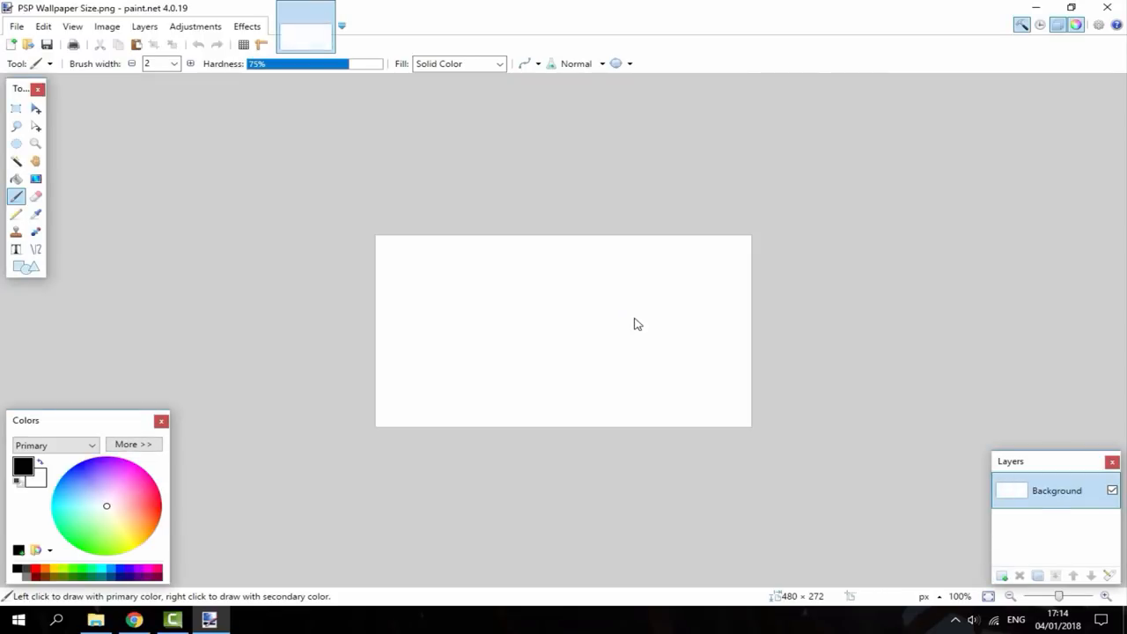
click(105, 25)
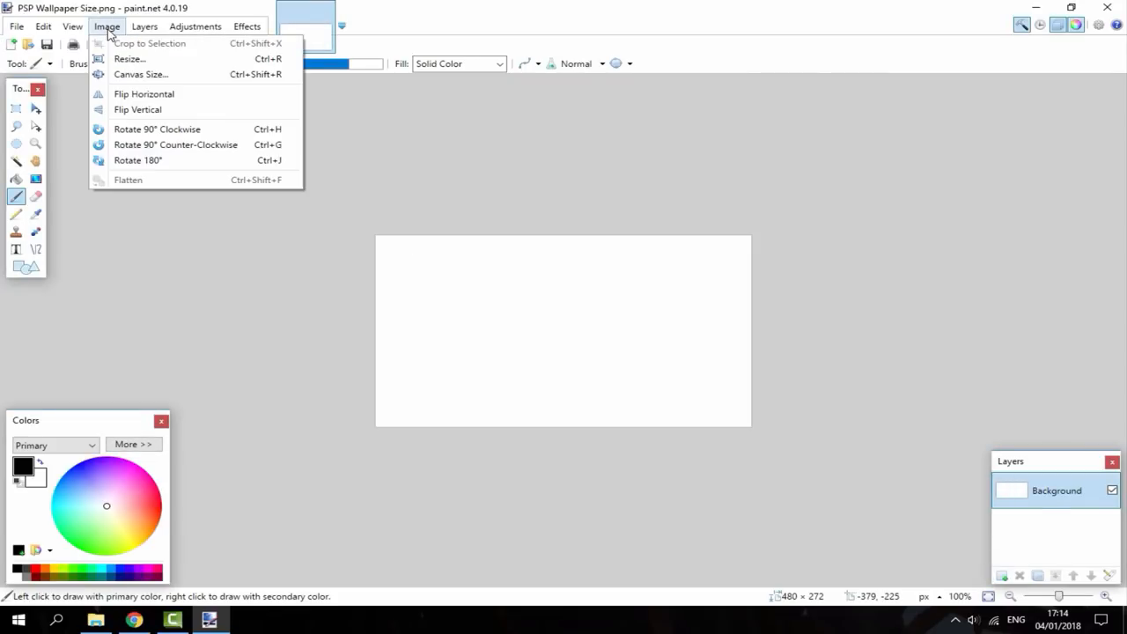
click(129, 58)
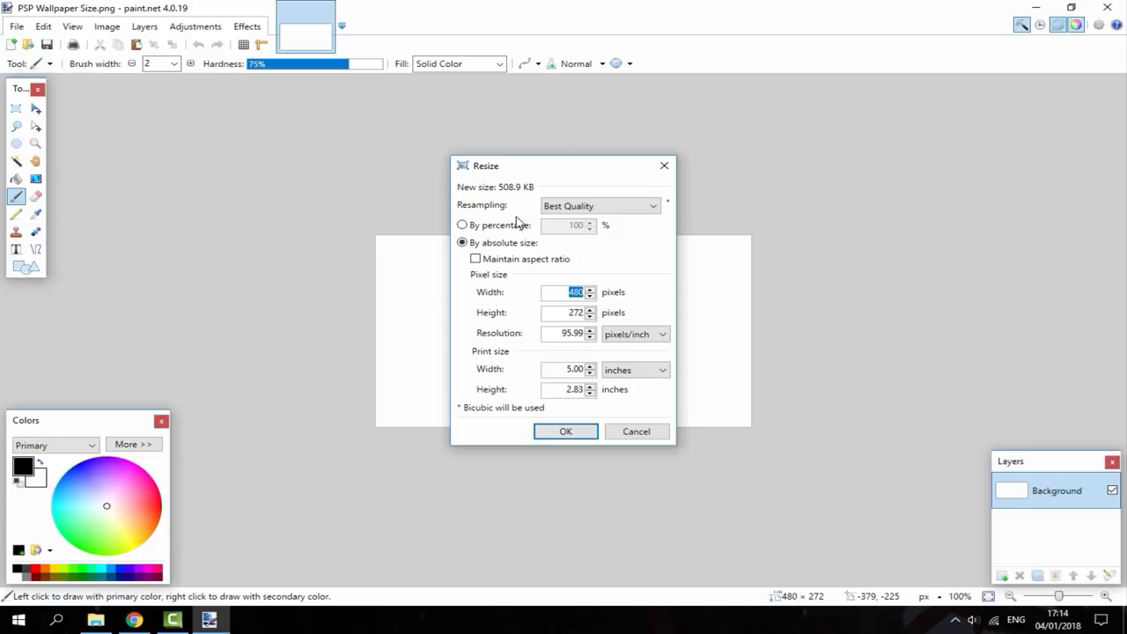
click(575, 292)
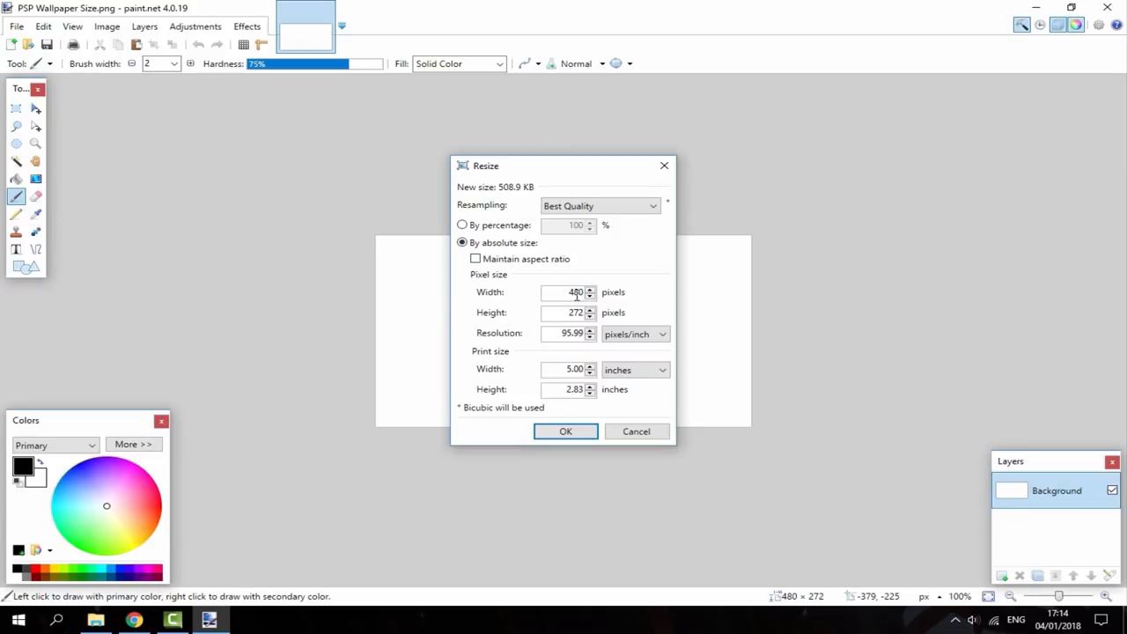
triple_click(570, 291)
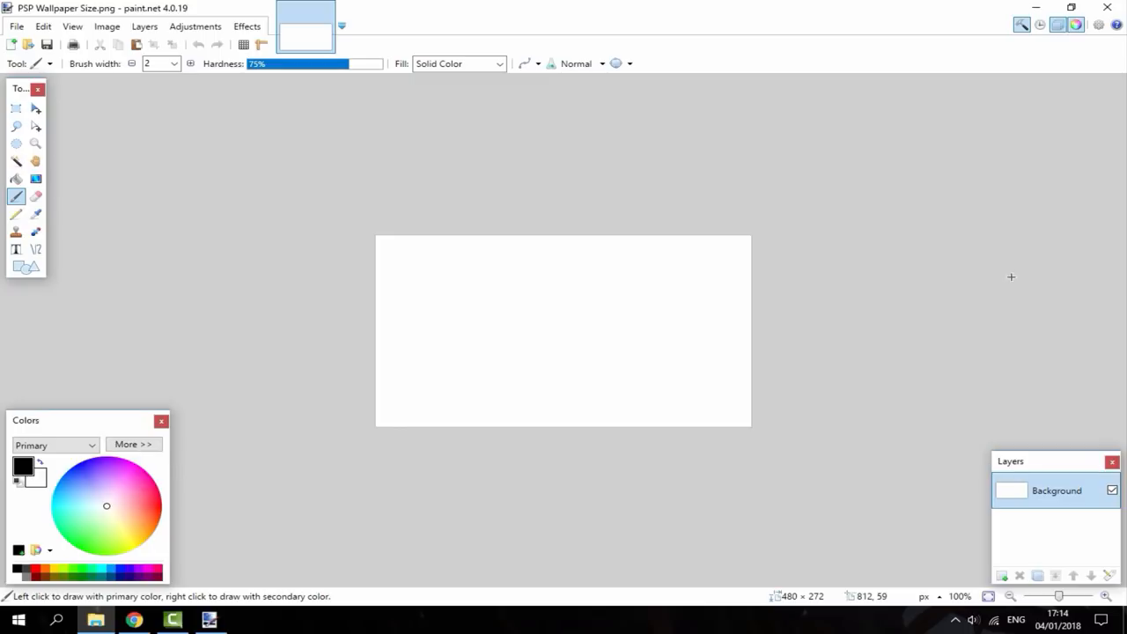
- Paste the Pikachu wallpaper, fit it to the 480 × 272 canvas, and save with 8-bit colour depth
key(ctrl+v)
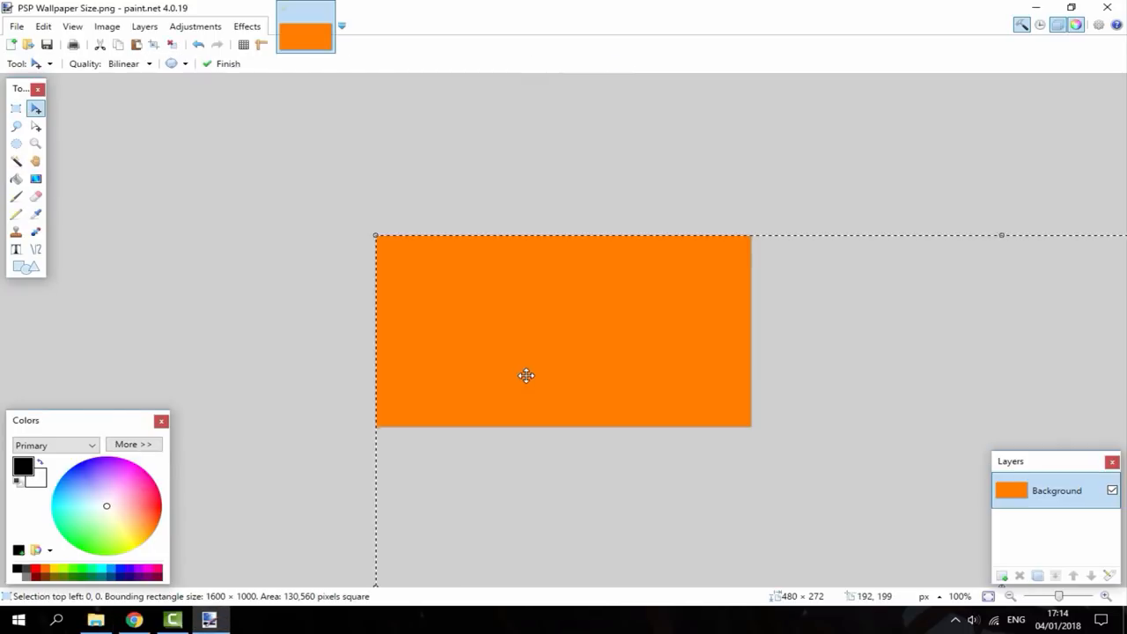
click(107, 26)
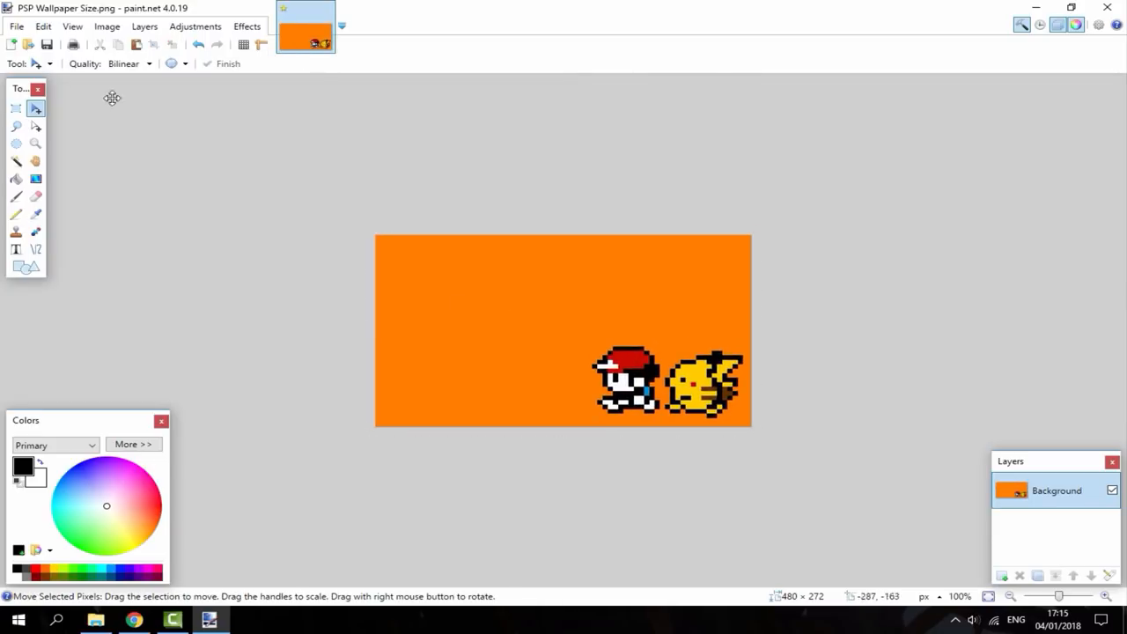
click(16, 25)
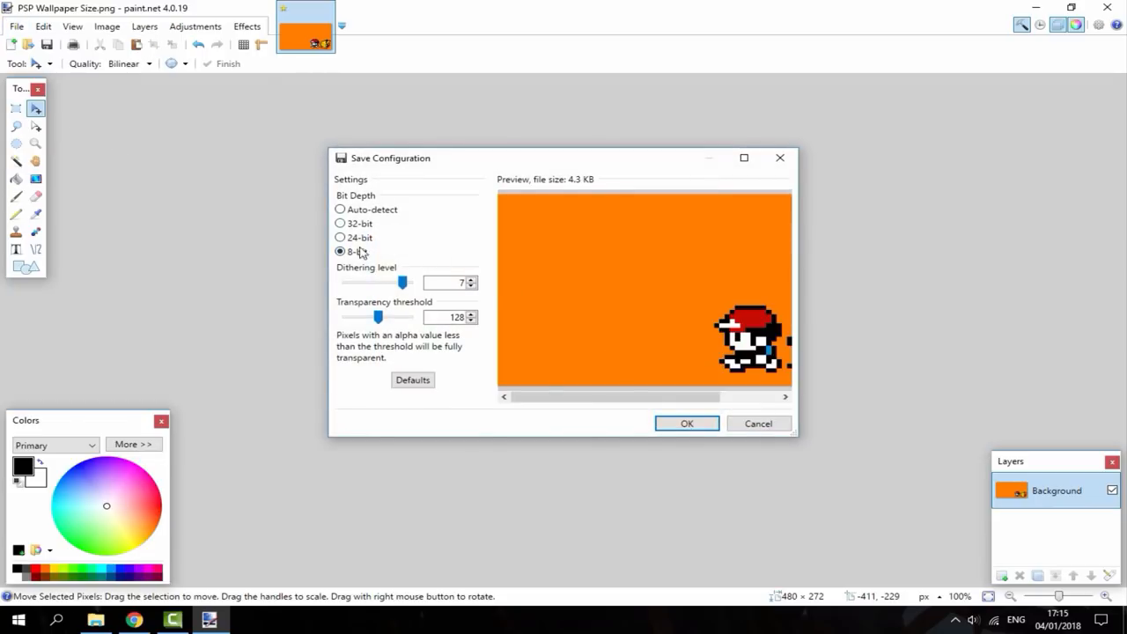
click(687, 424)
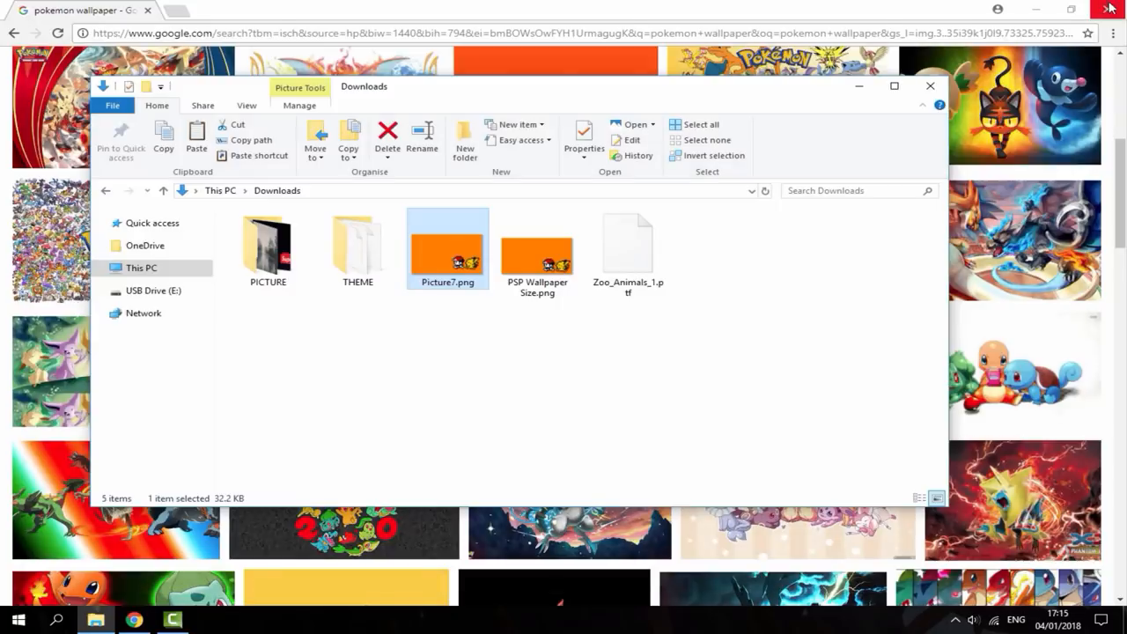
- Delete the original Picture7.png from Downloads and select the PICTURE folder for copying
click(537, 251)
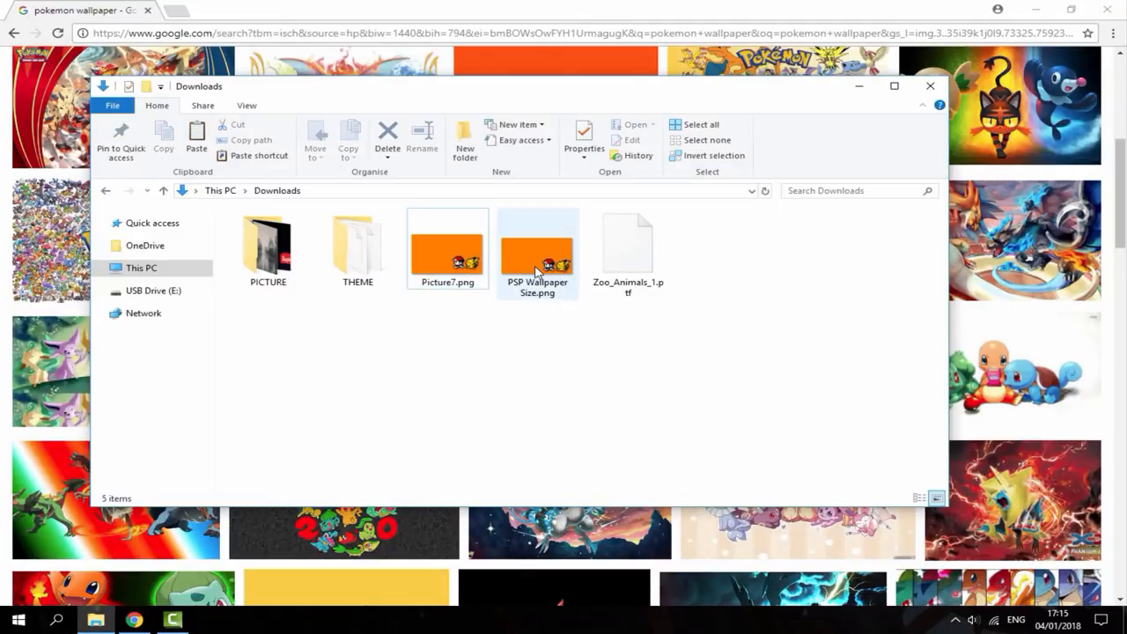
right_click(448, 246)
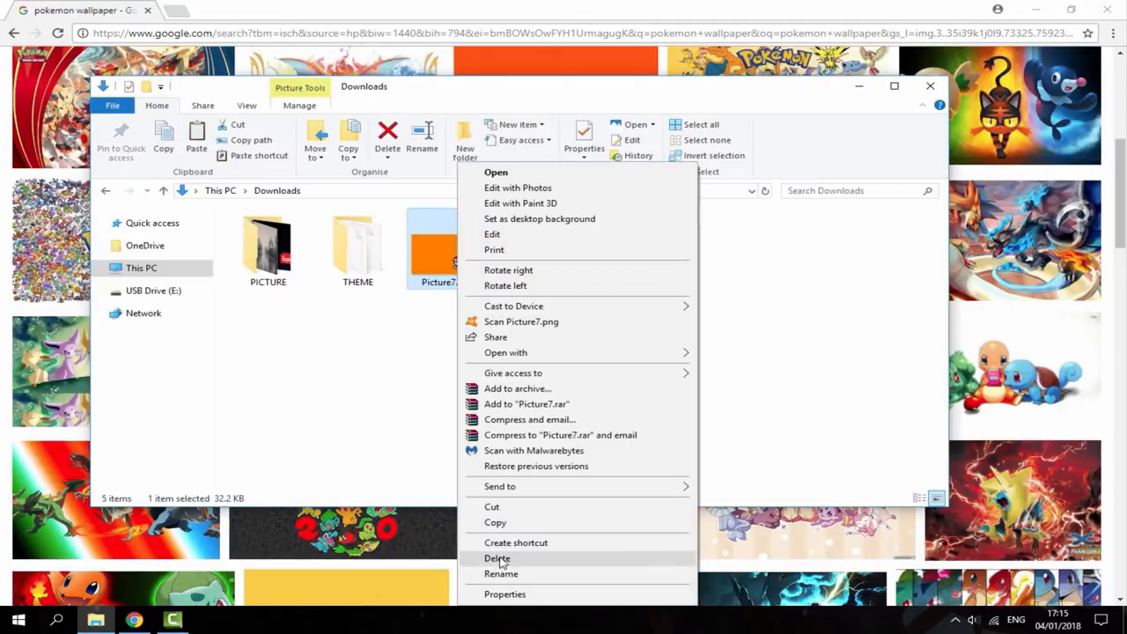
click(498, 558)
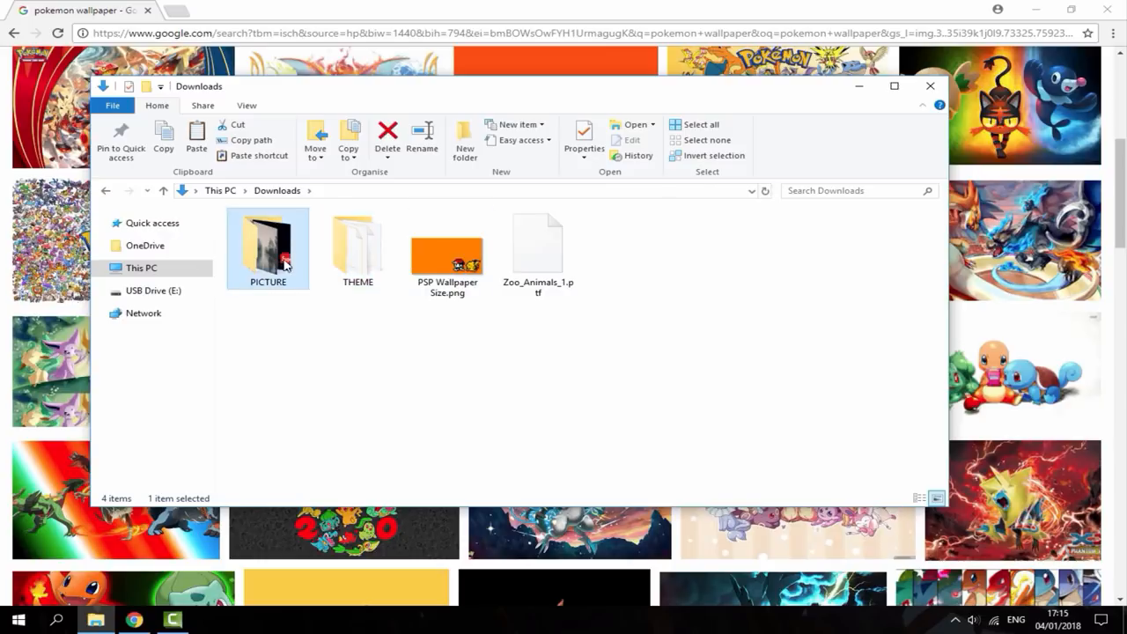
click(447, 247)
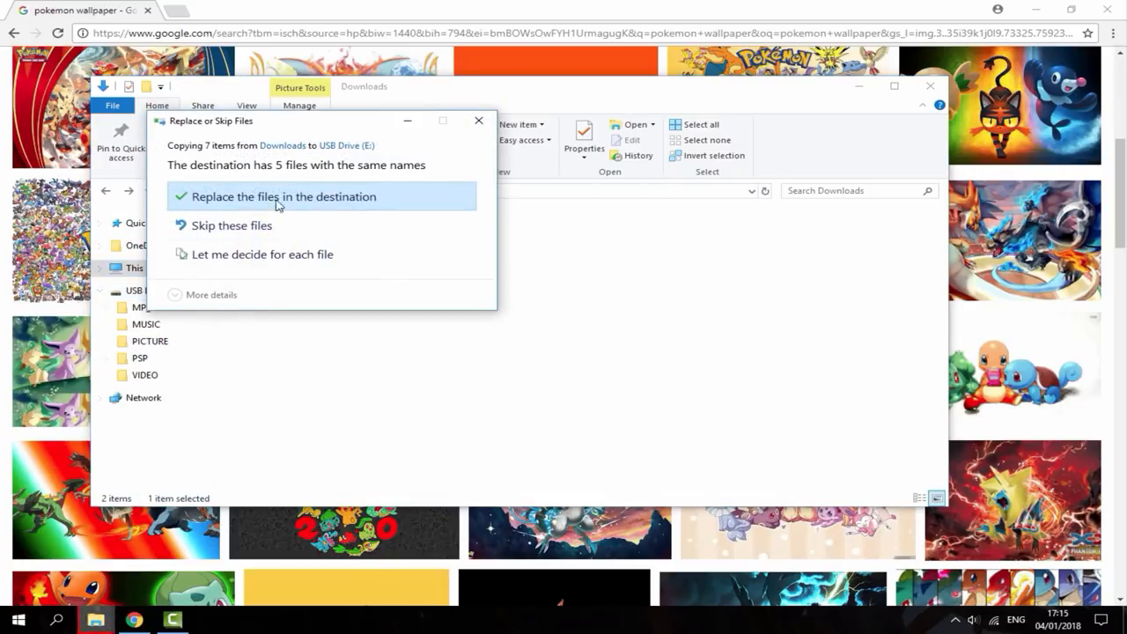
- Replace duplicate files on USB Drive (E:) in both dialogs and check its PICTURE folder holds Picture6.png
click(283, 197)
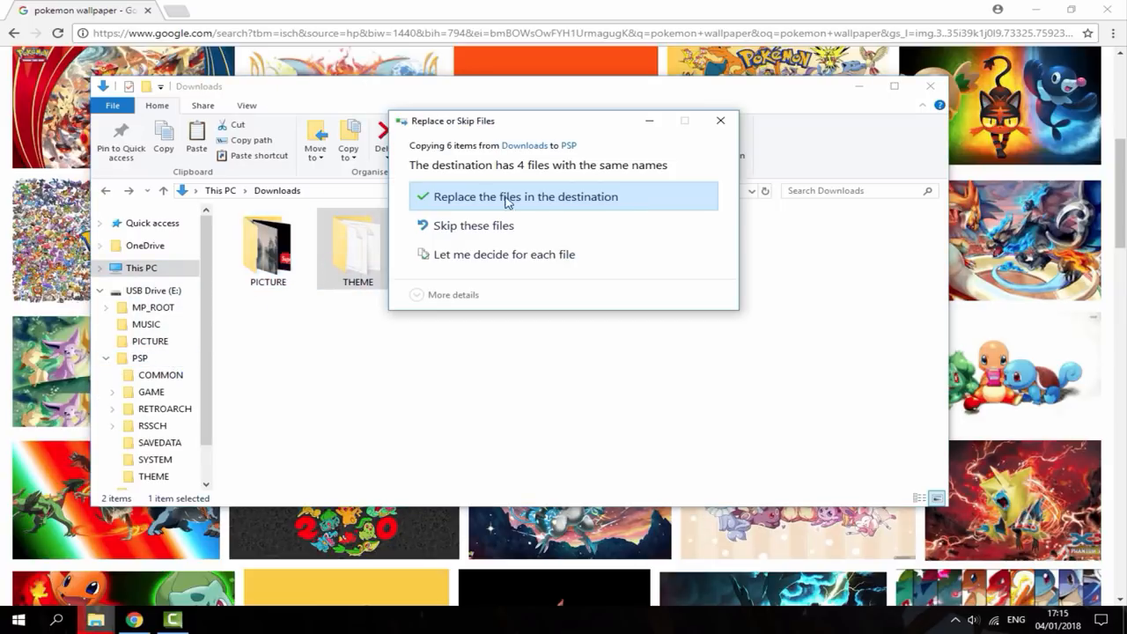
click(526, 196)
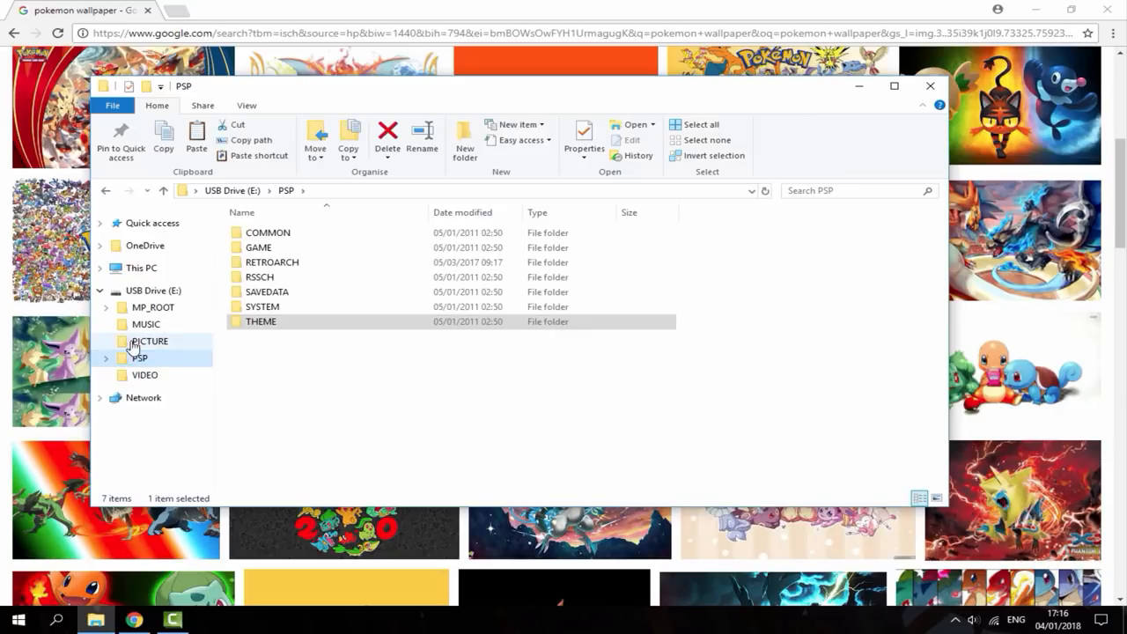
double_click(150, 341)
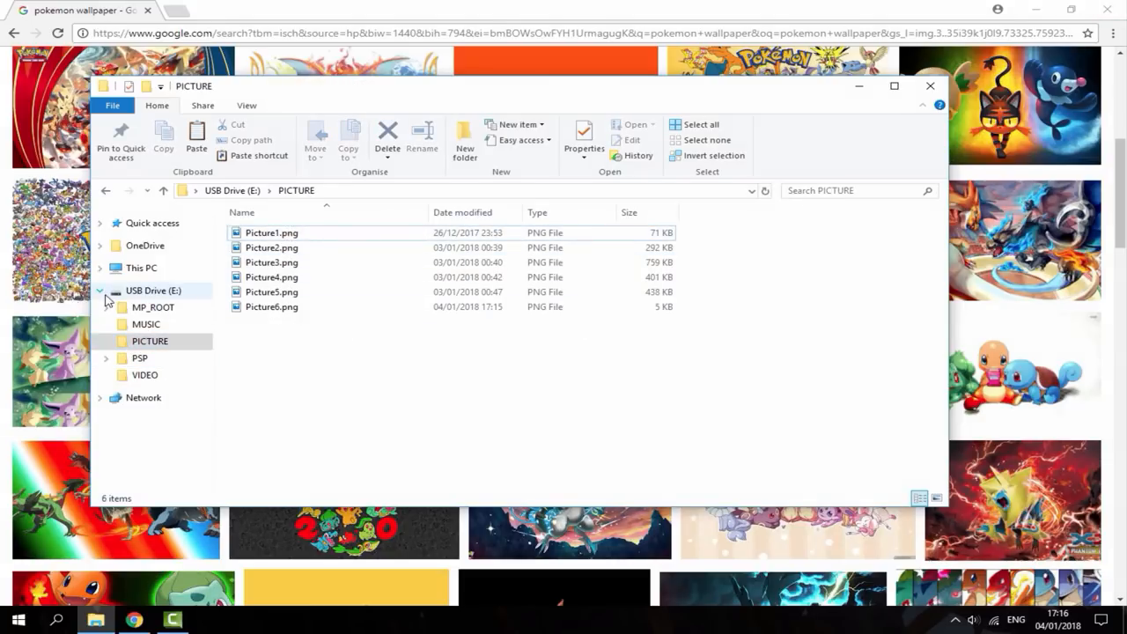
click(163, 191)
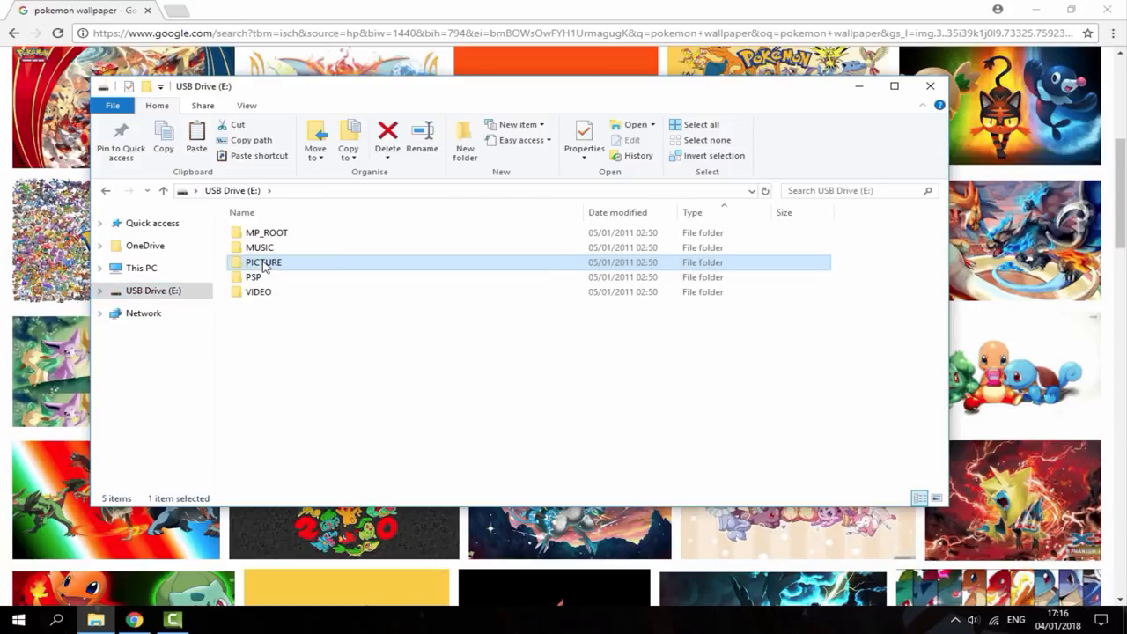
click(100, 290)
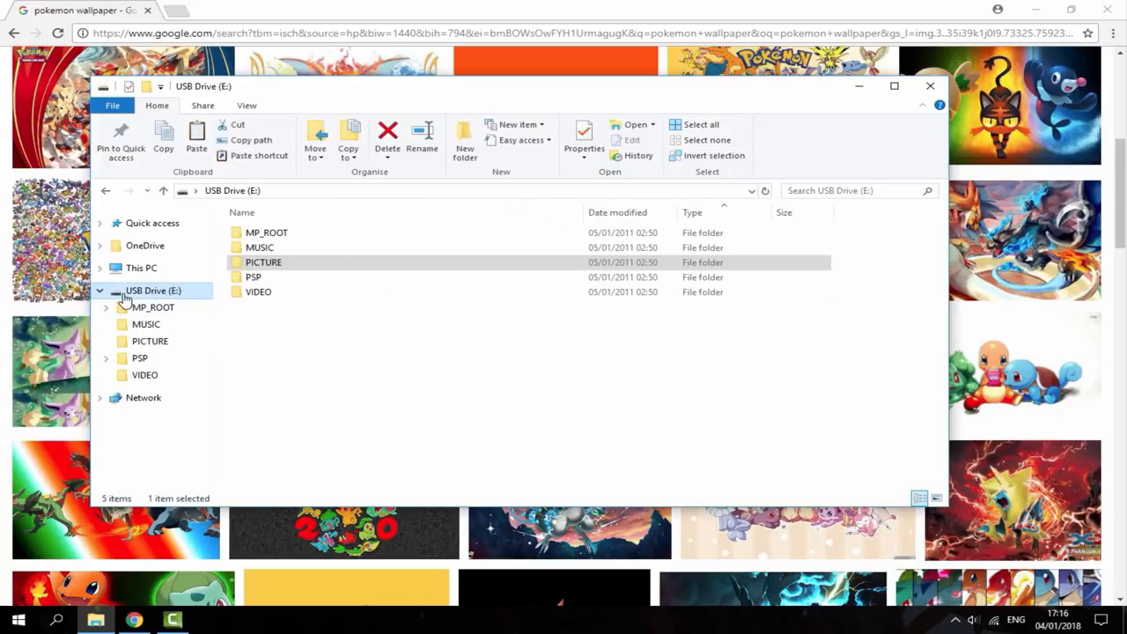